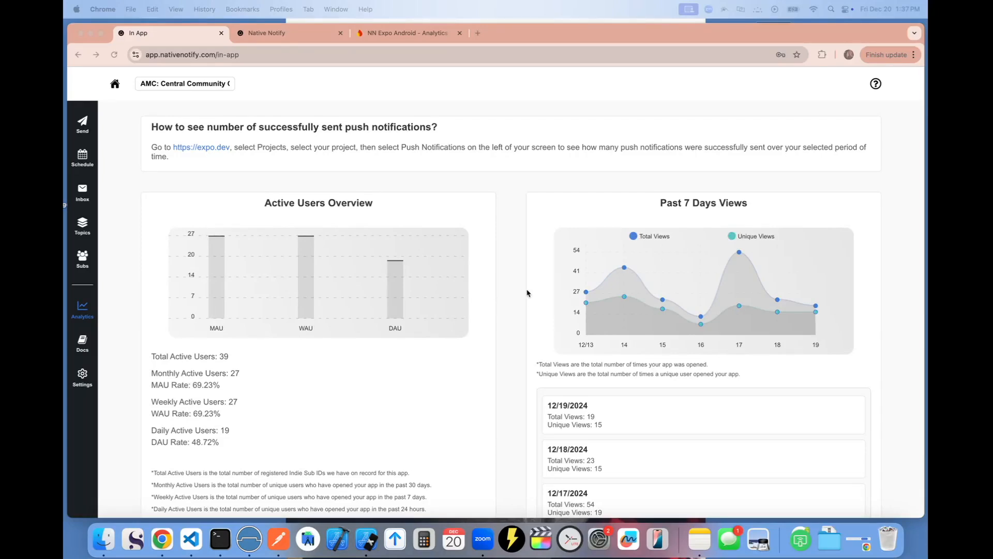
mouse_move(531, 295)
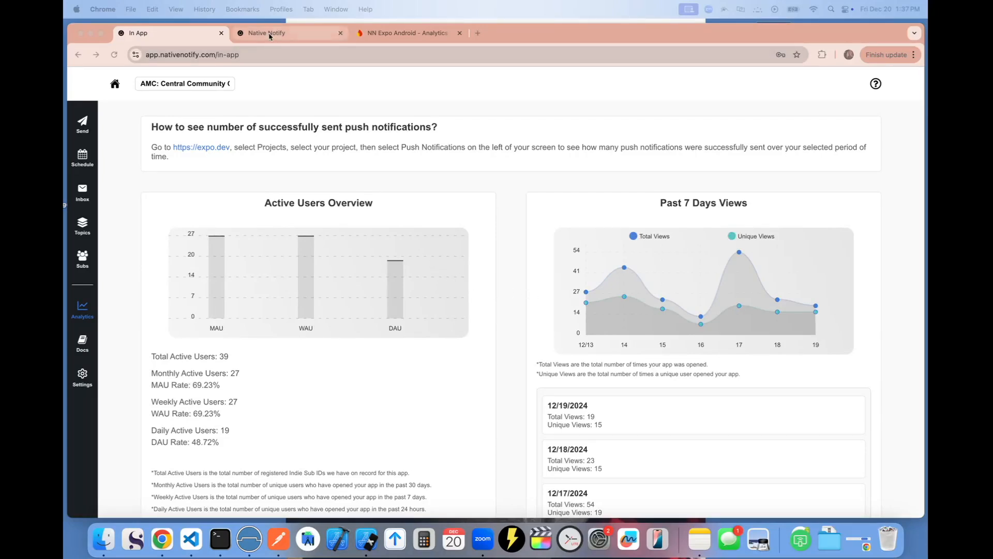
Switch from the Chrome In App tab to Visual Studio Code showing index.tsx.
click(288, 33)
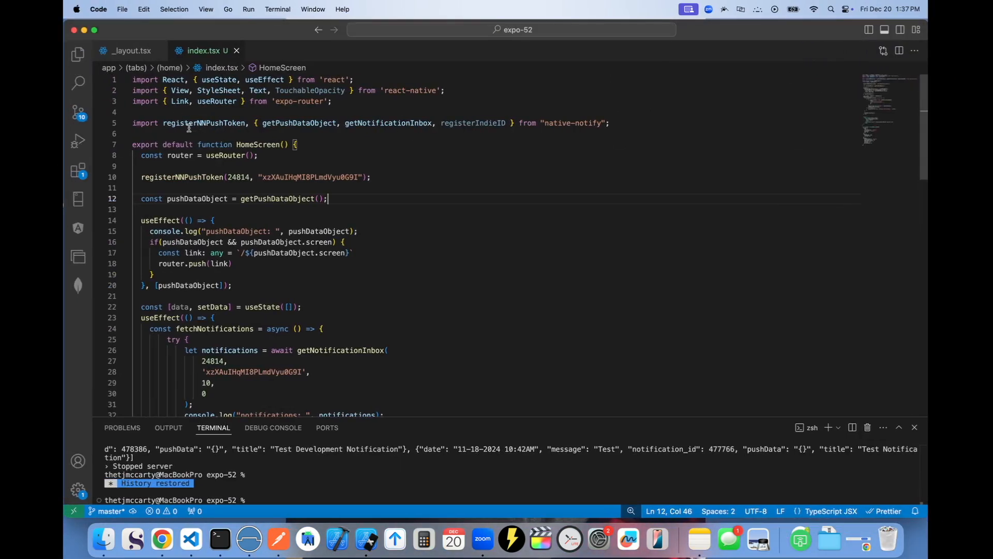
Bring the Native Notify homepage tab back up in Chrome from the editor.
double_click(203, 123)
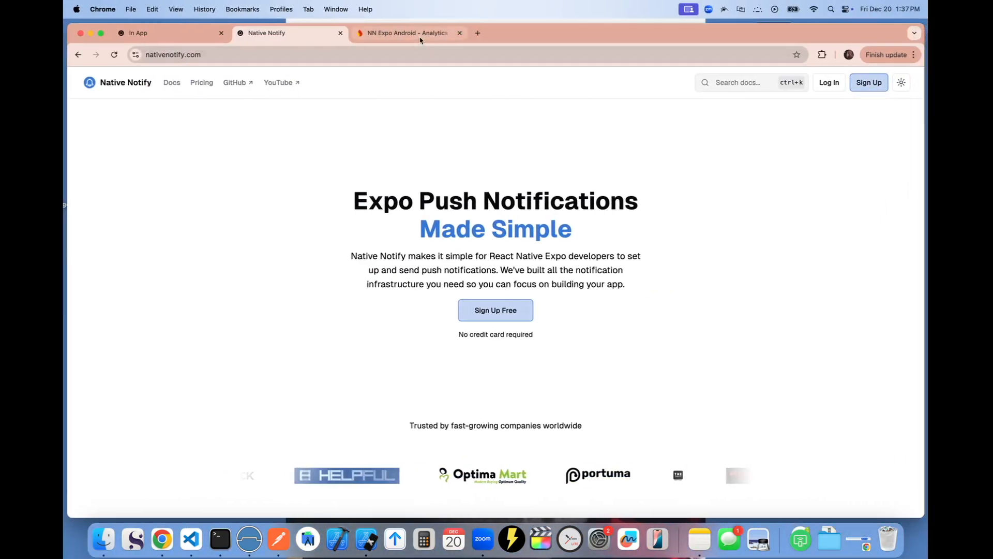
Glance at the Firebase NN Expo Android Analytics tab, then return to the In App dashboard.
click(410, 33)
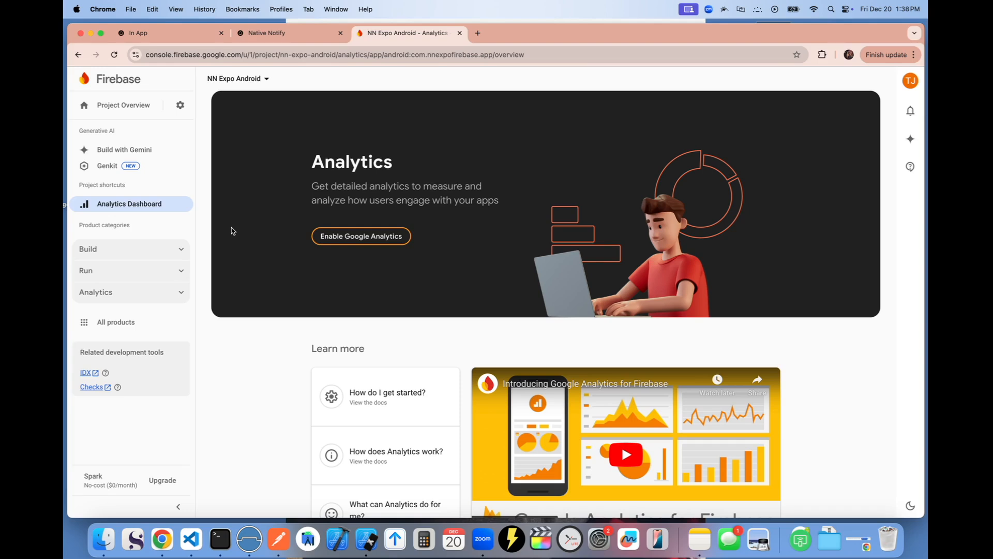
click(168, 33)
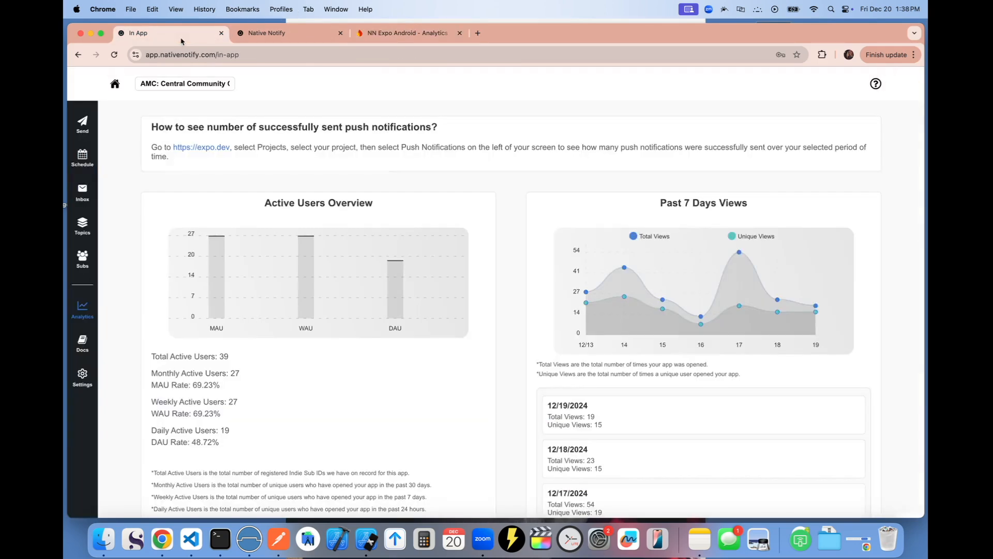
mouse_move(300, 230)
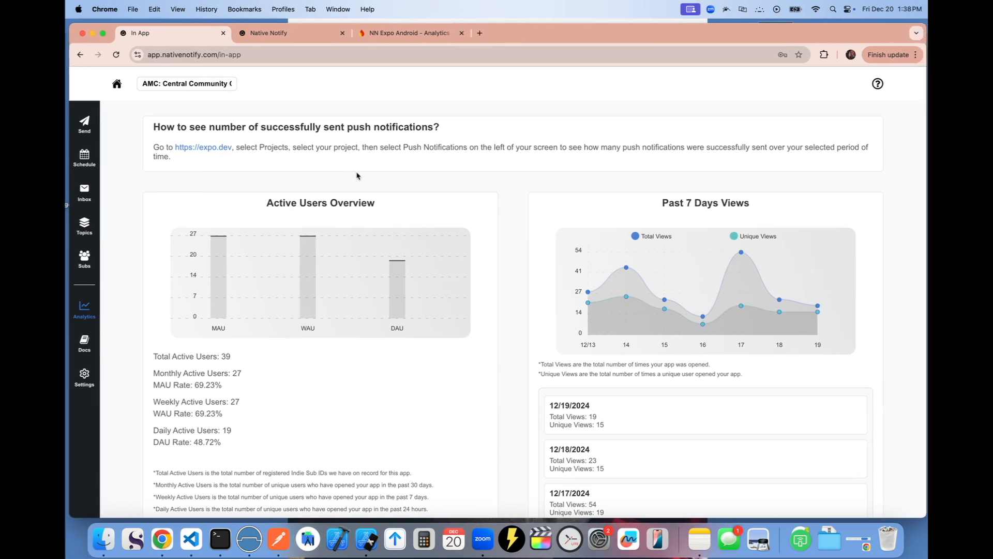
Scroll the analytics dashboard down through active user notes to the daily view totals.
scroll(down, 3)
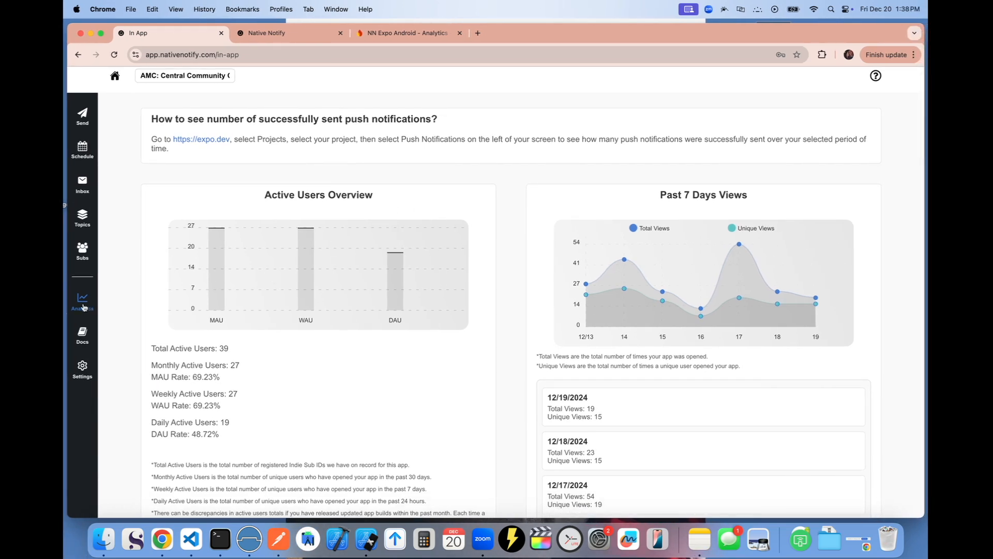
mouse_move(419, 247)
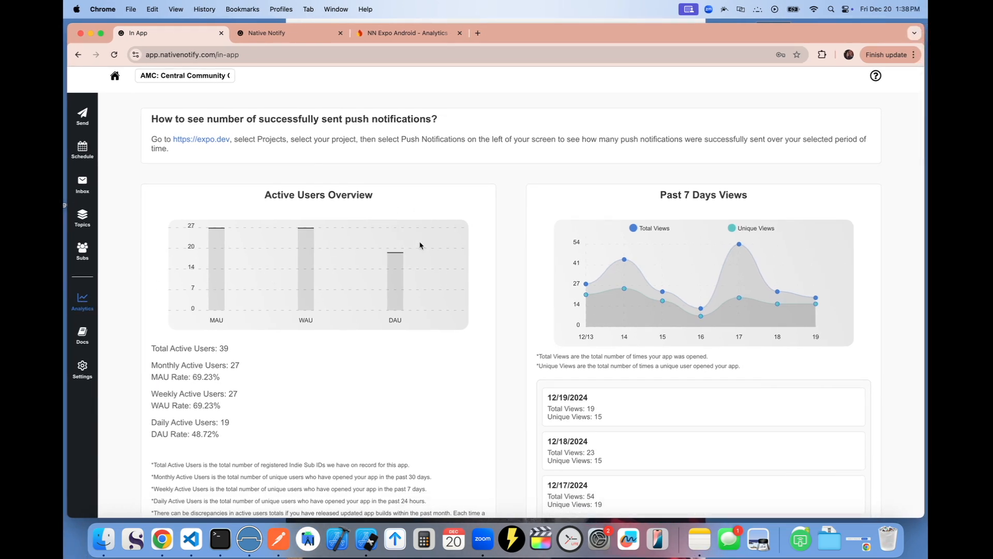
scroll(down, 3)
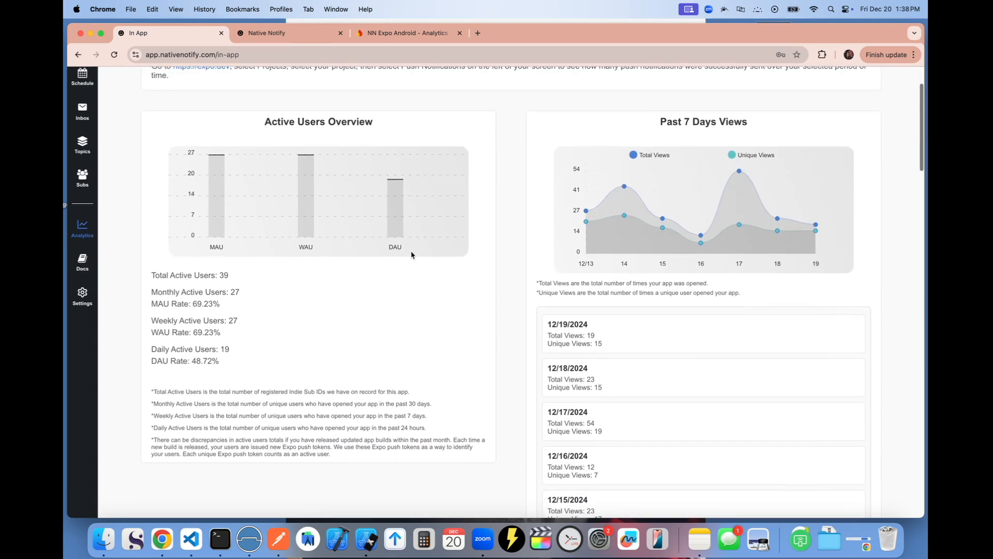
mouse_move(202, 289)
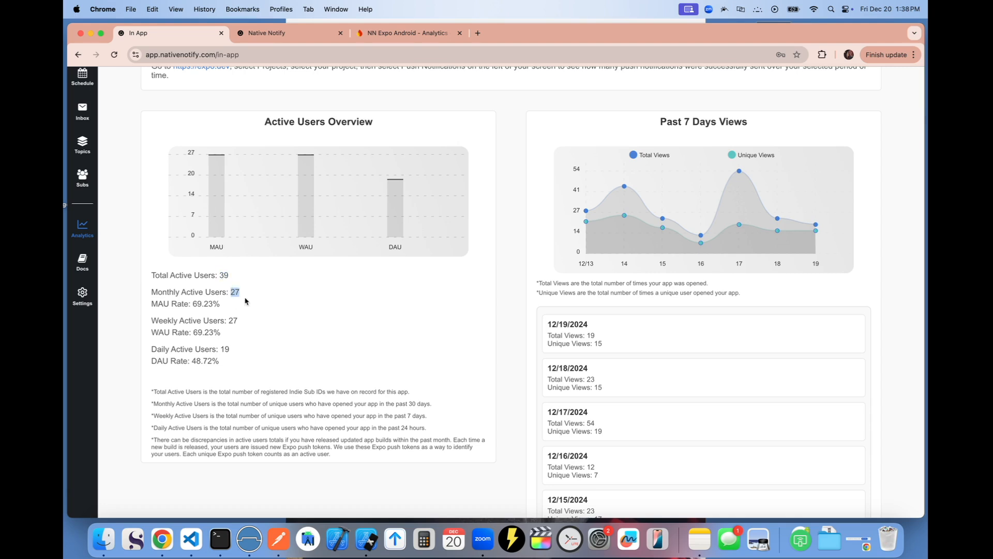
mouse_move(150, 295)
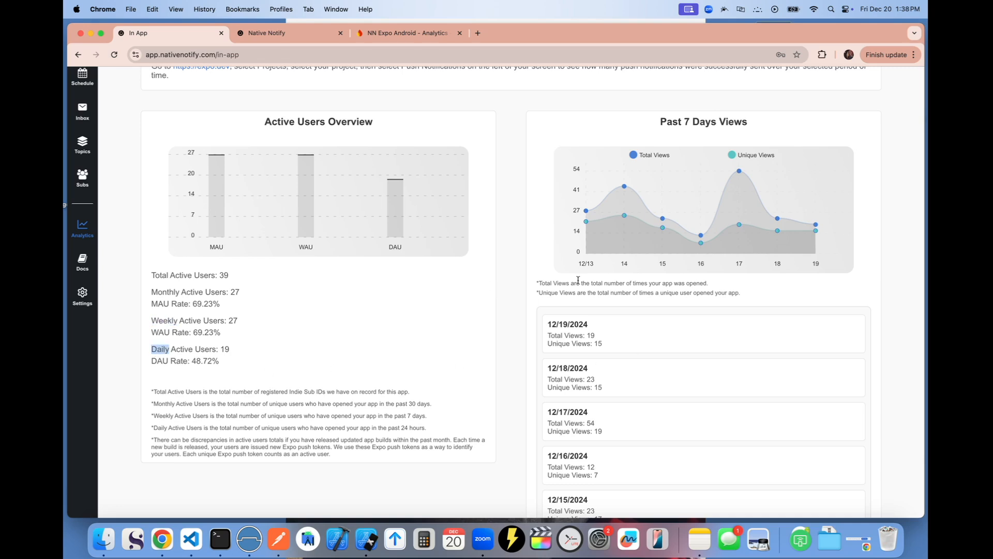
mouse_move(688, 151)
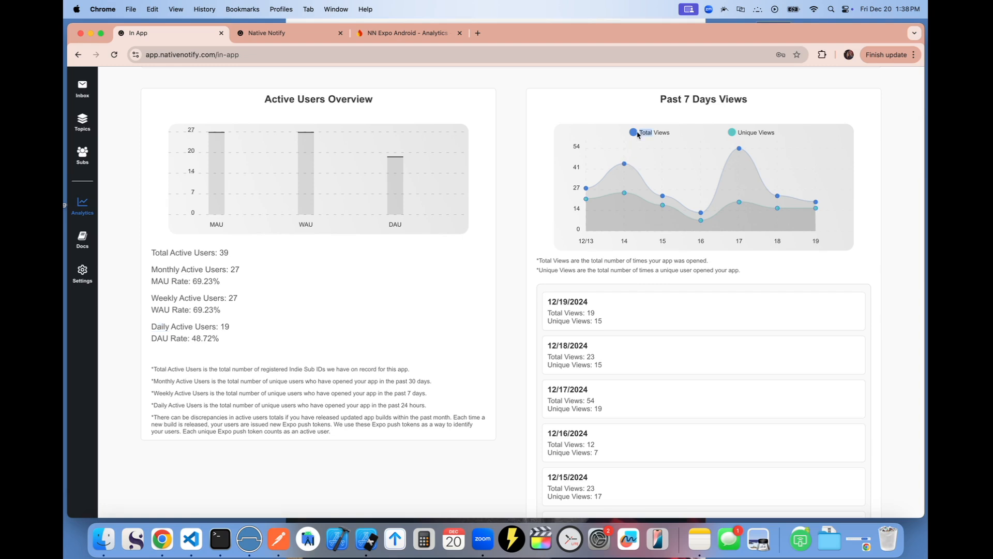
mouse_move(636, 140)
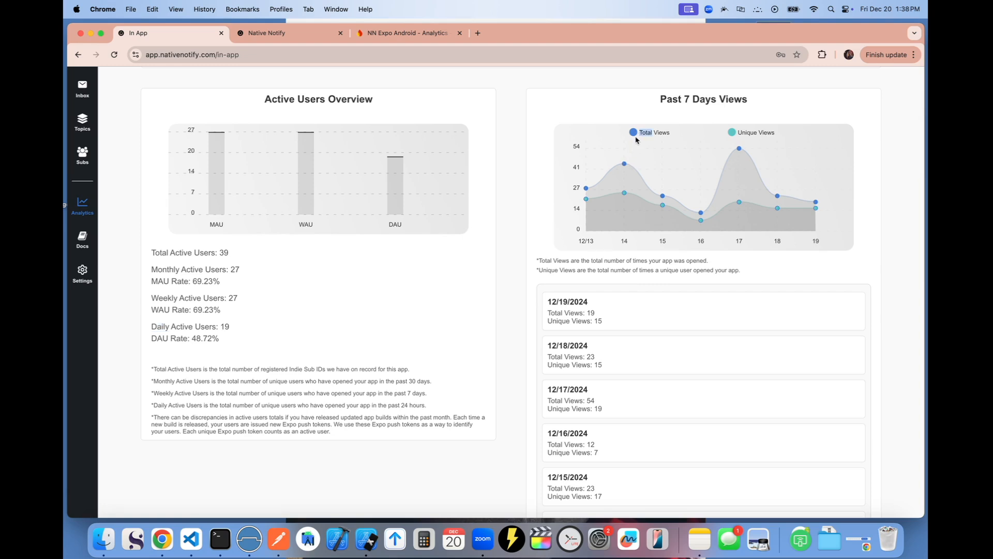
mouse_move(739, 133)
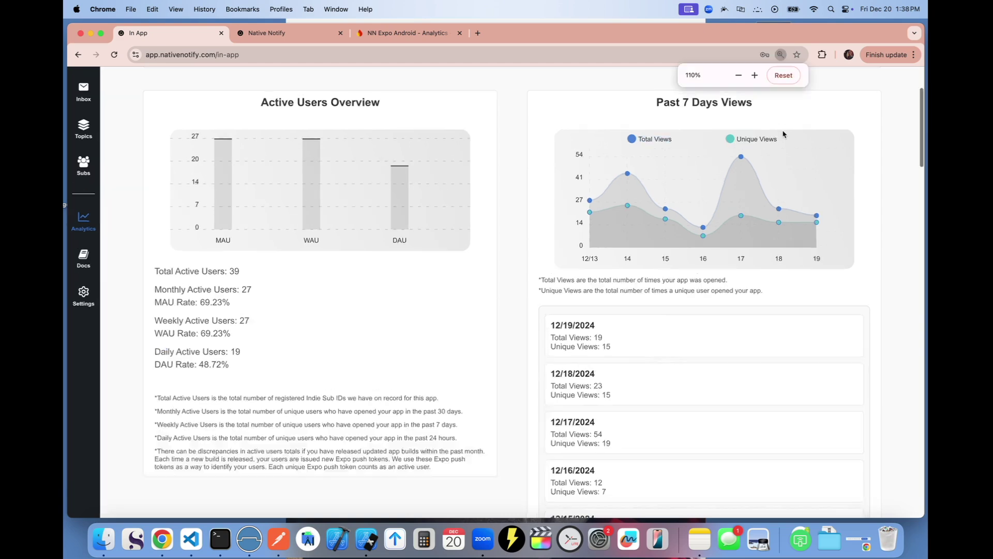
Enlarge the dashboard and highlight the unique views count for 12/19/2024.
click(754, 75)
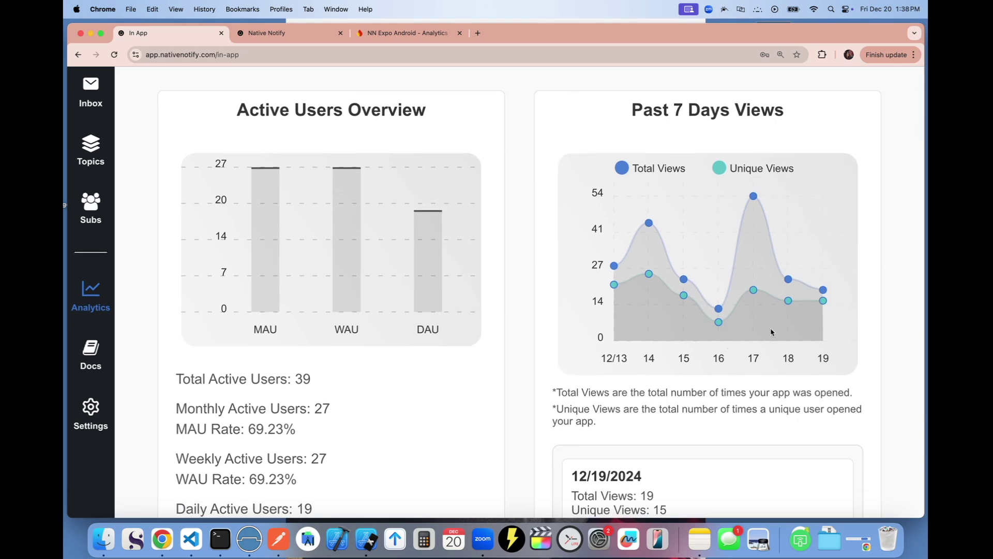
scroll(down, 3)
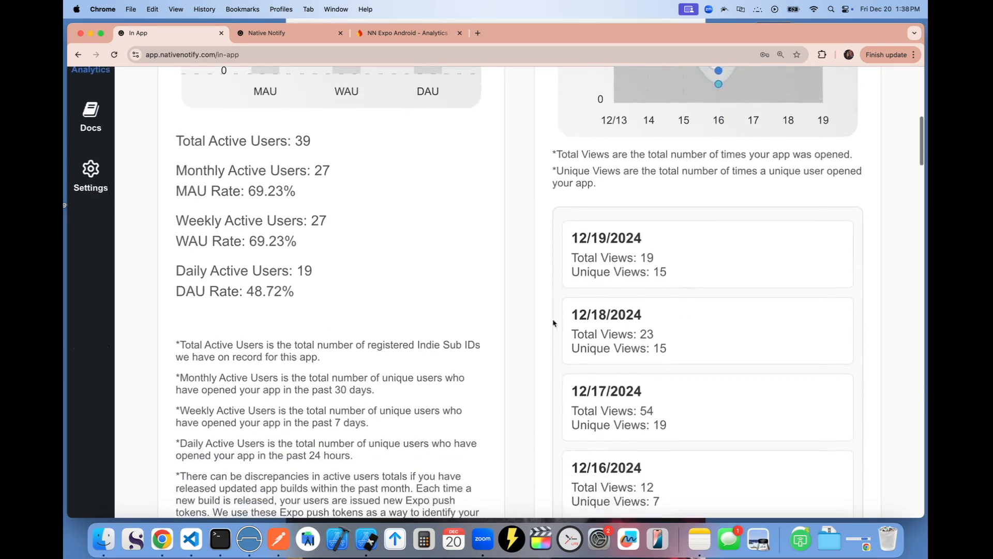
scroll(down, 3)
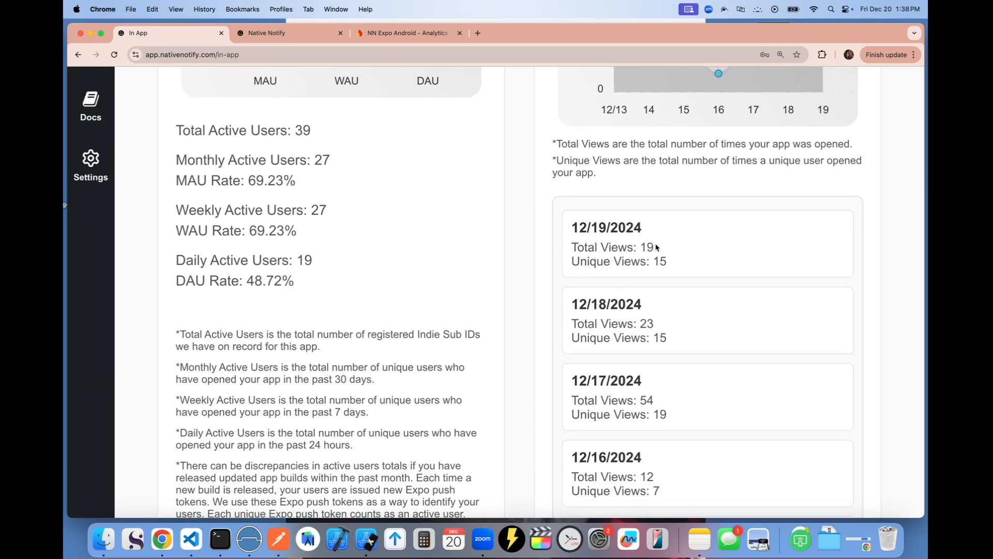
double_click(647, 247)
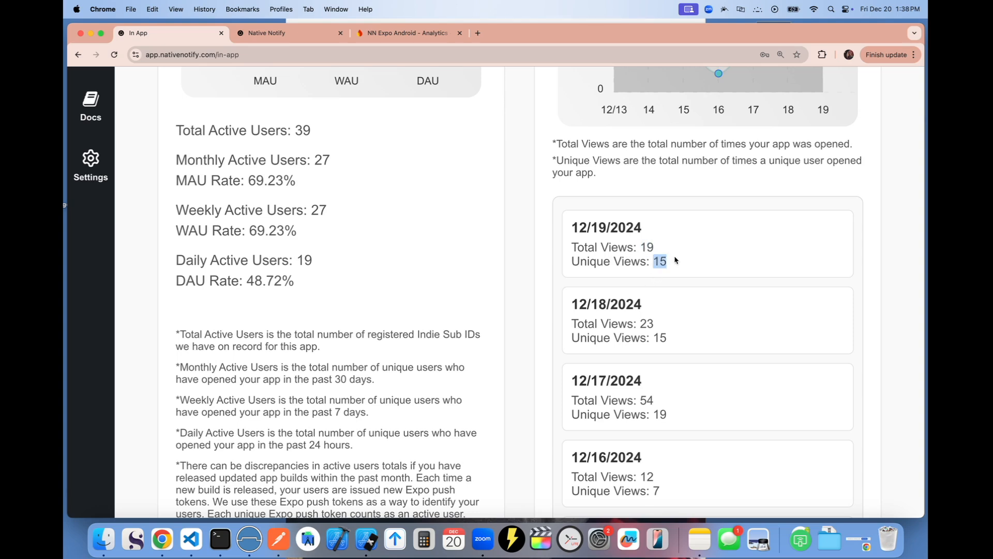
mouse_move(672, 271)
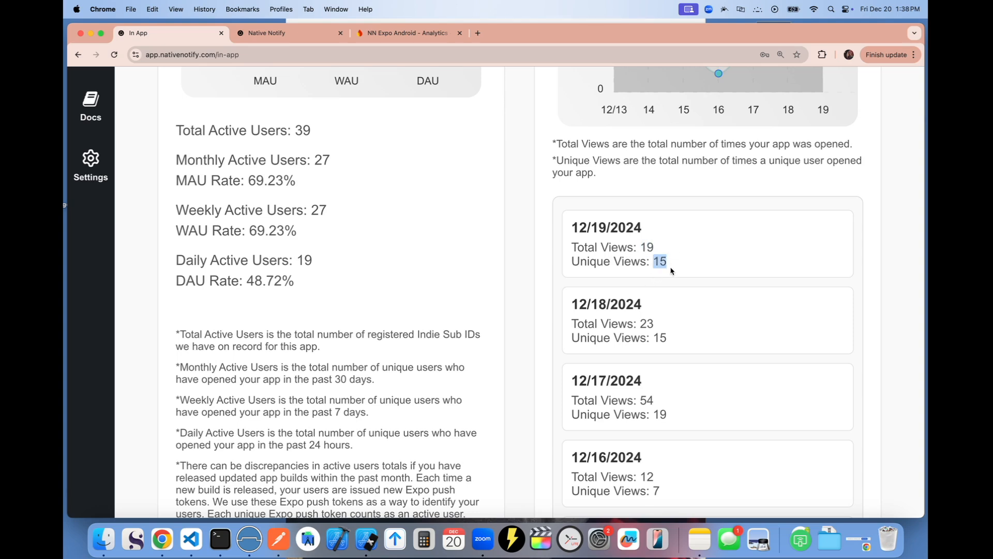
Scroll through the Past 30 Days Views chart and back toward the top of the dashboard.
scroll(up, 3)
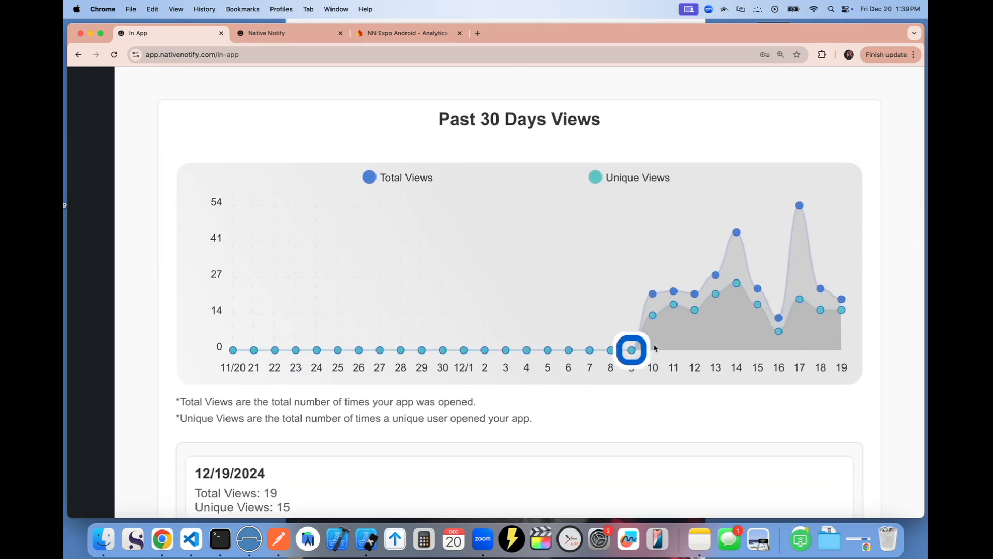
mouse_move(628, 283)
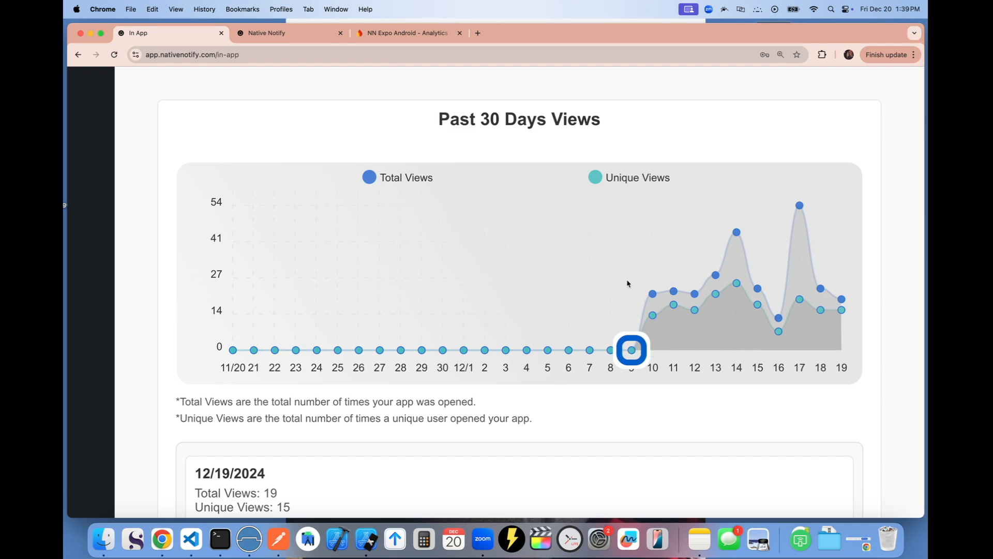
scroll(down, 3)
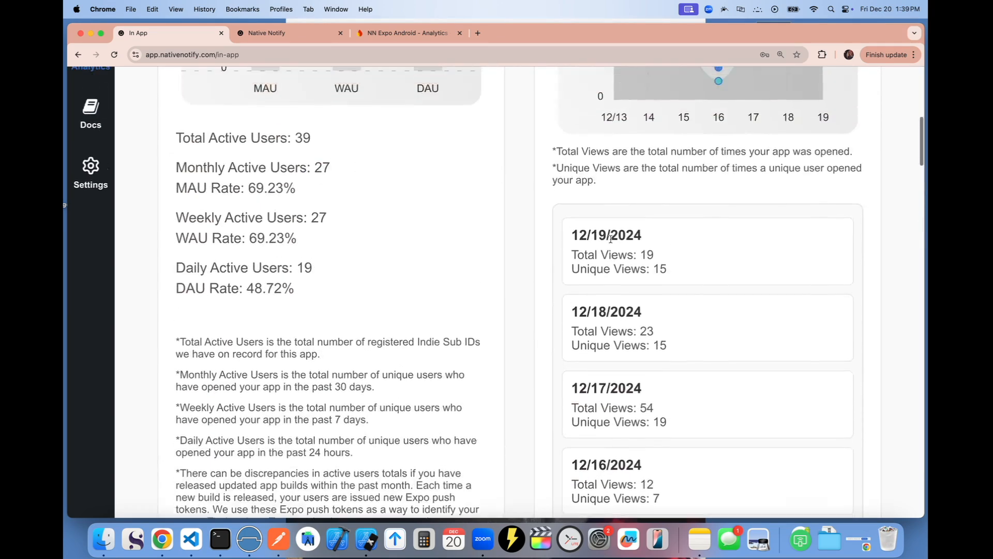
scroll(up, 3)
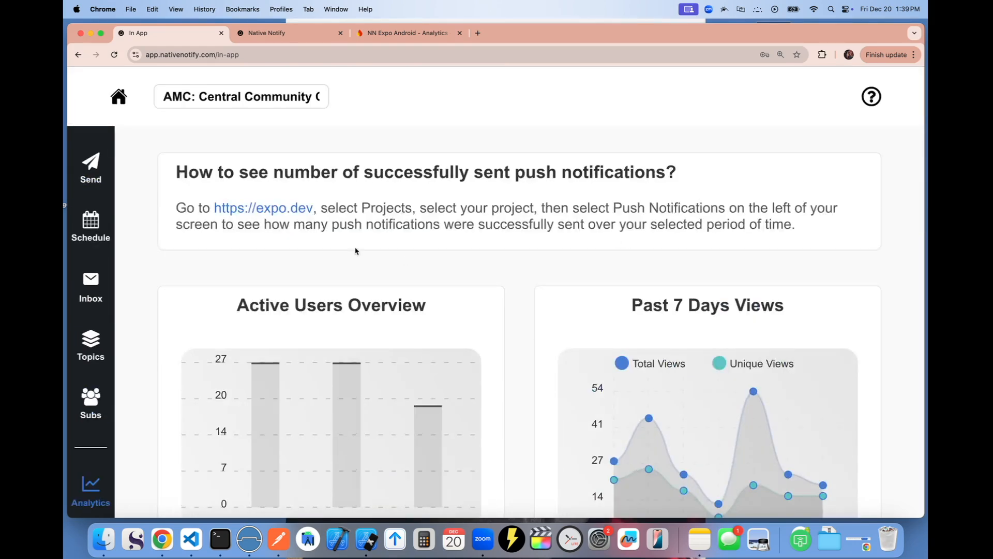
scroll(down, 3)
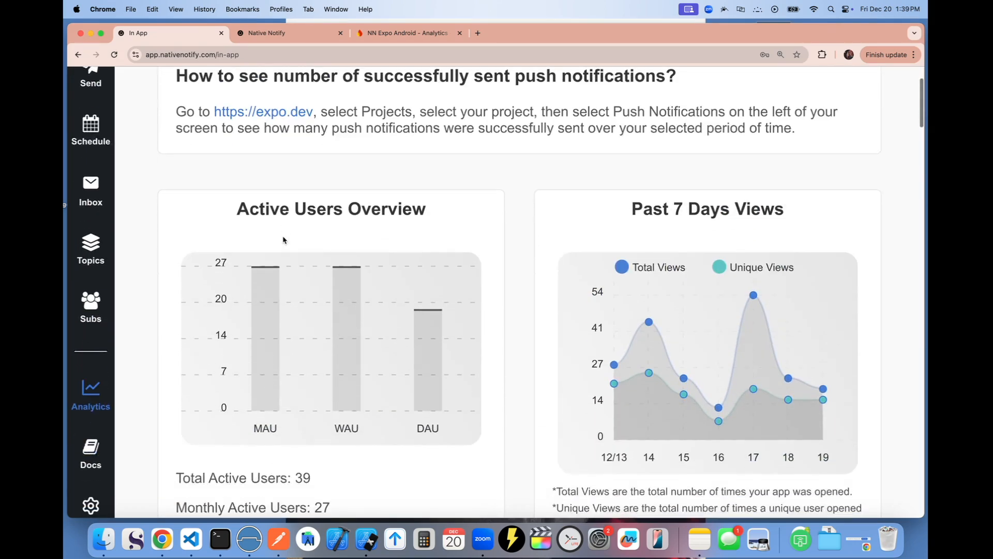
scroll(down, 3)
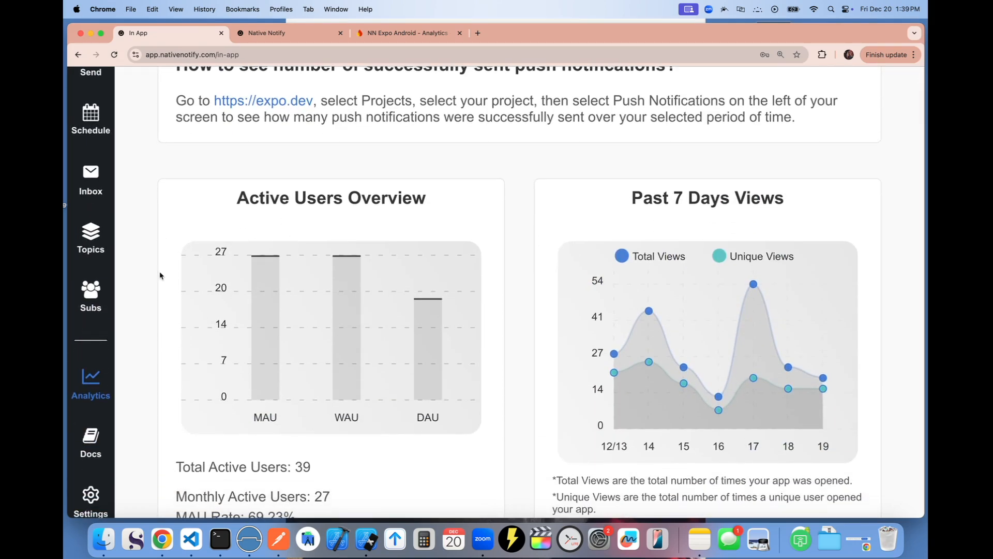
scroll(up, 3)
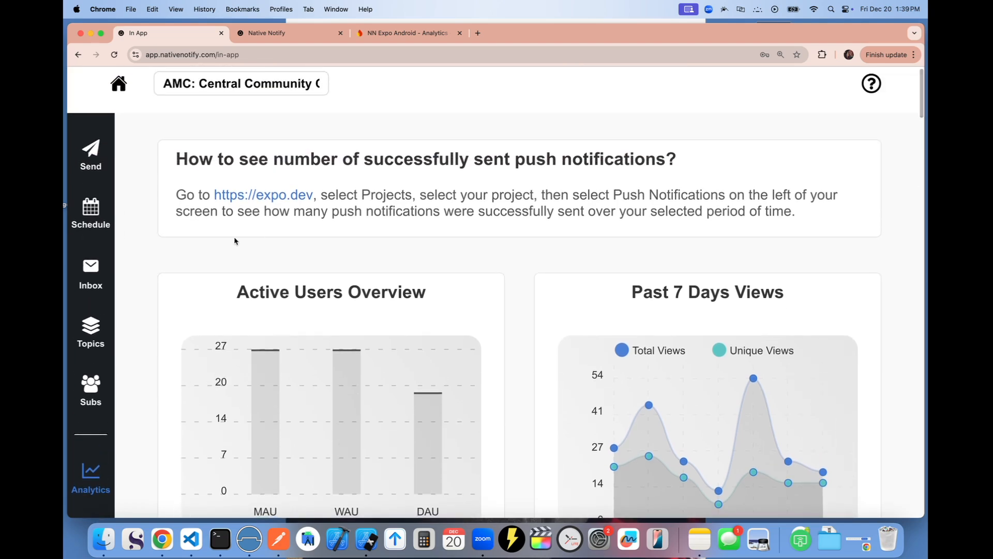
right_click(235, 241)
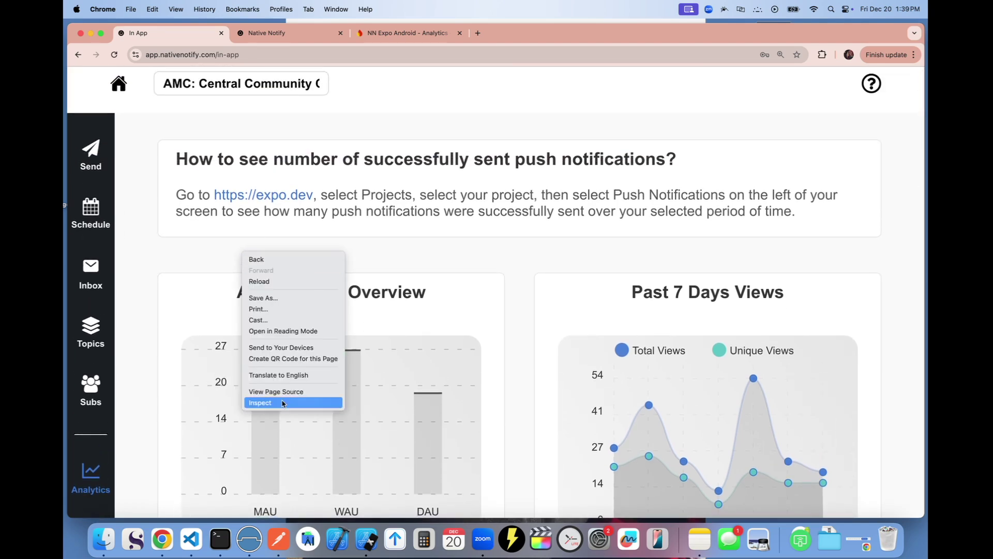
click(260, 402)
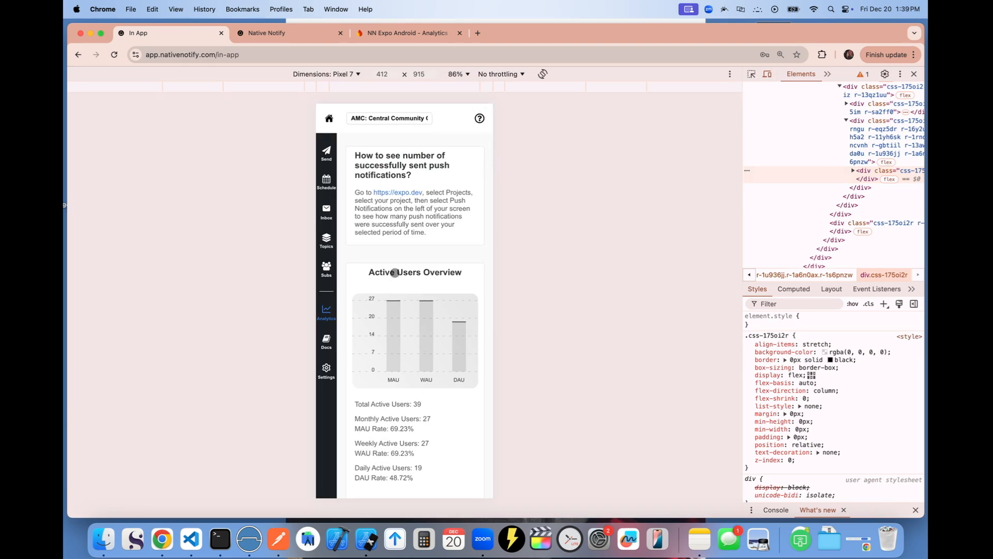
scroll(down, 3)
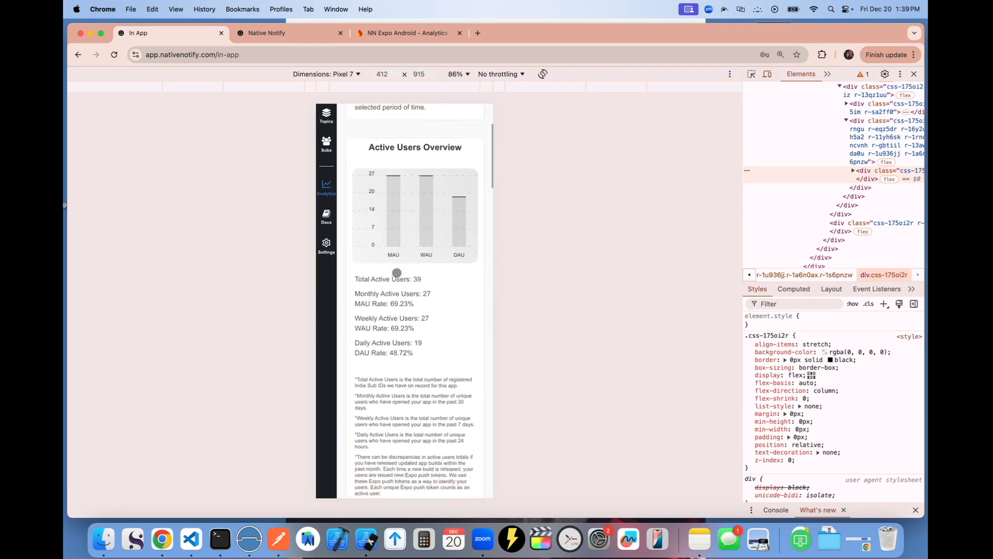
scroll(down, 3)
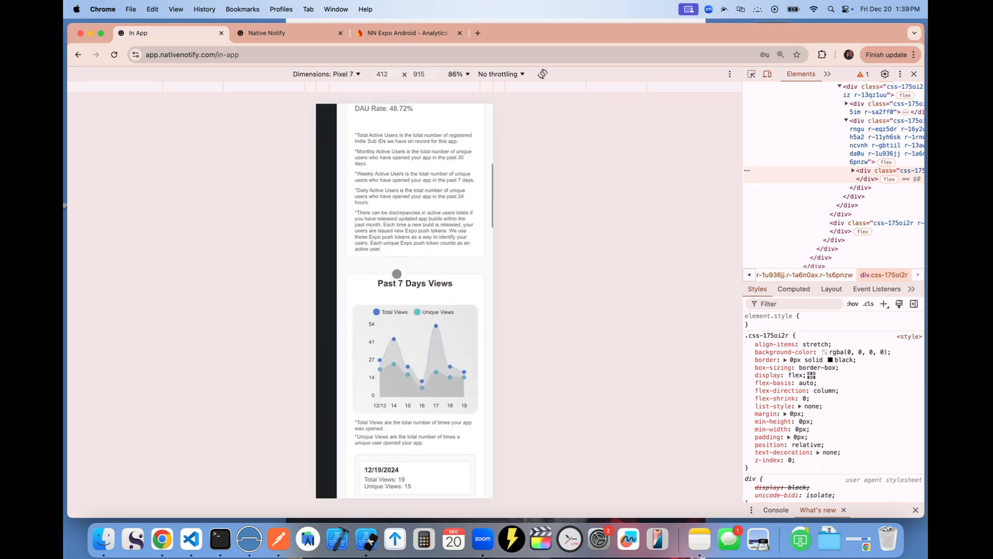
scroll(down, 3)
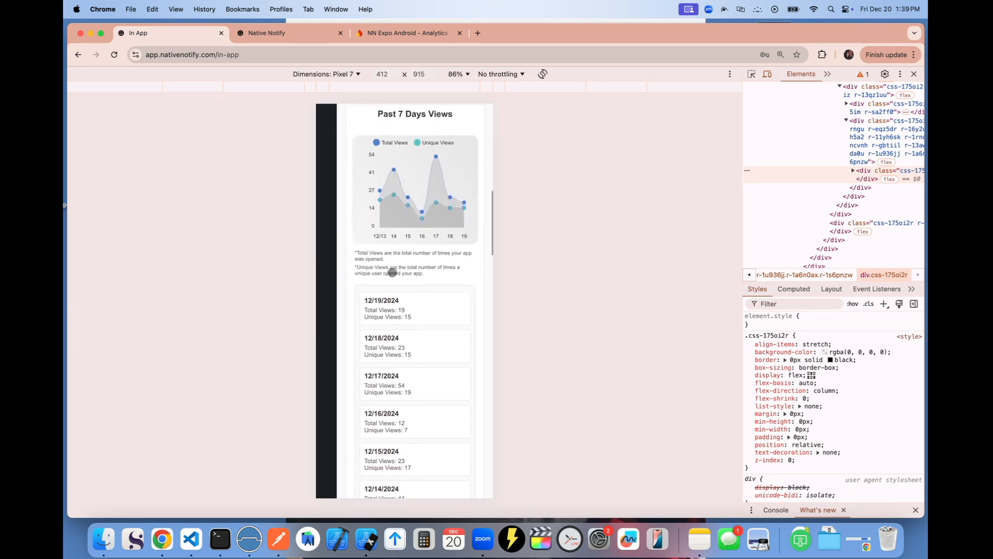
scroll(down, 3)
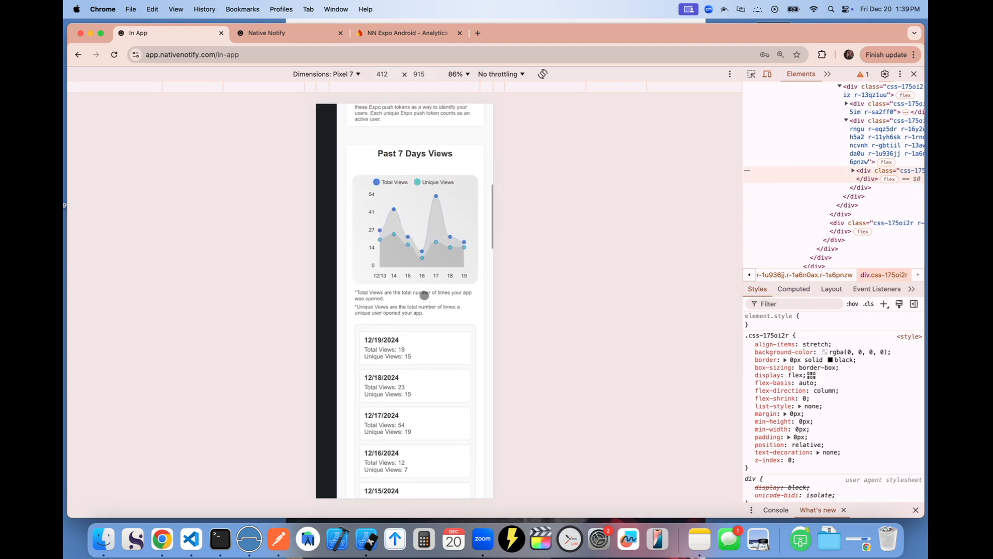
scroll(down, 3)
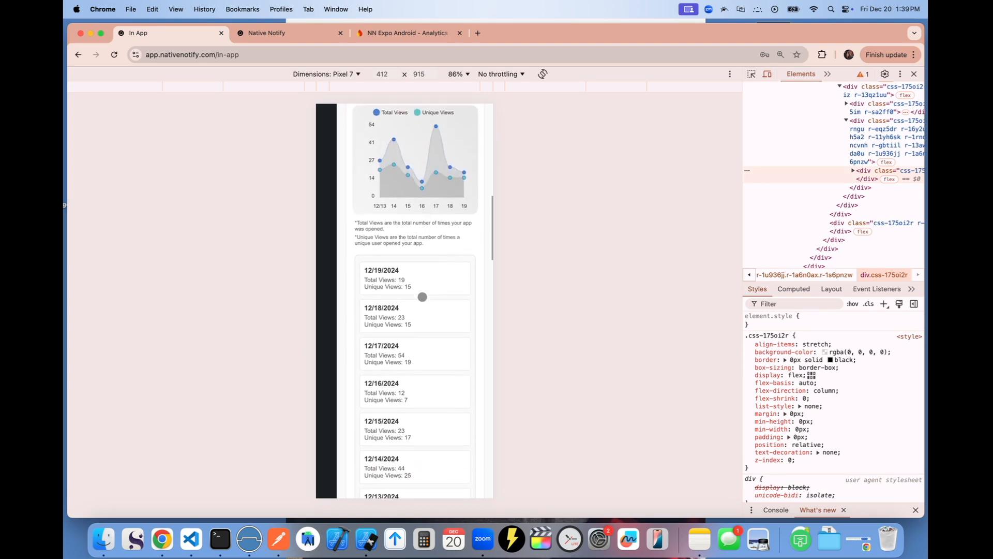
scroll(down, 3)
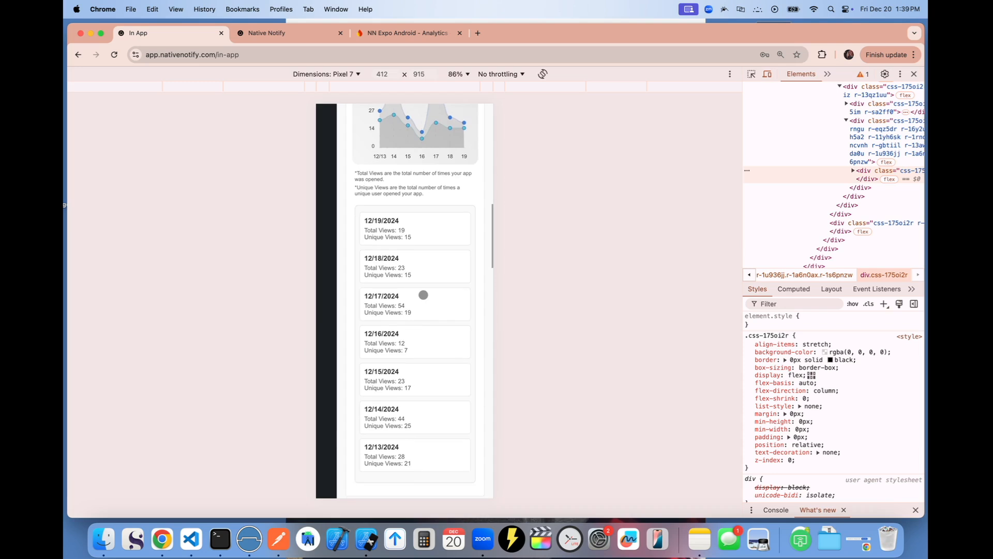
mouse_move(422, 269)
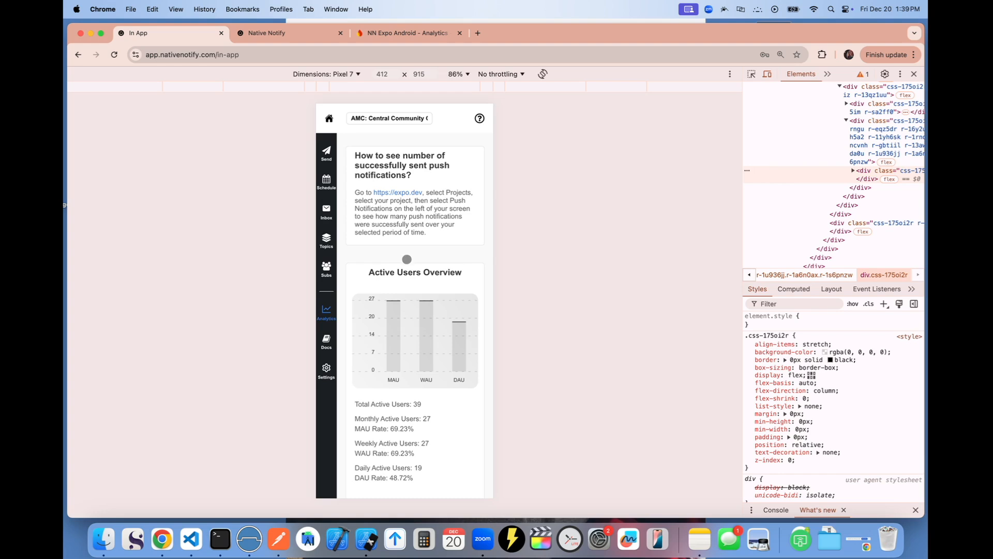
scroll(down, 3)
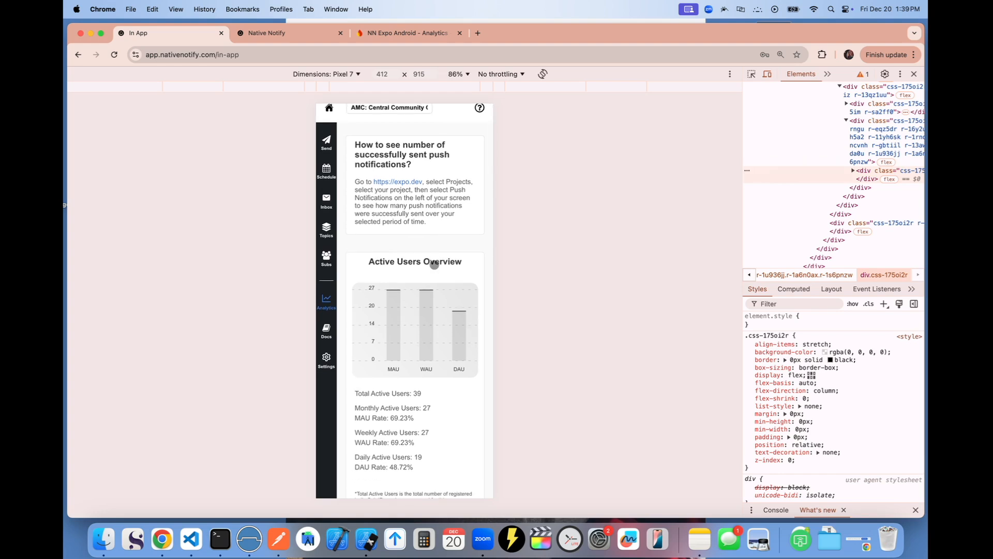
mouse_move(468, 270)
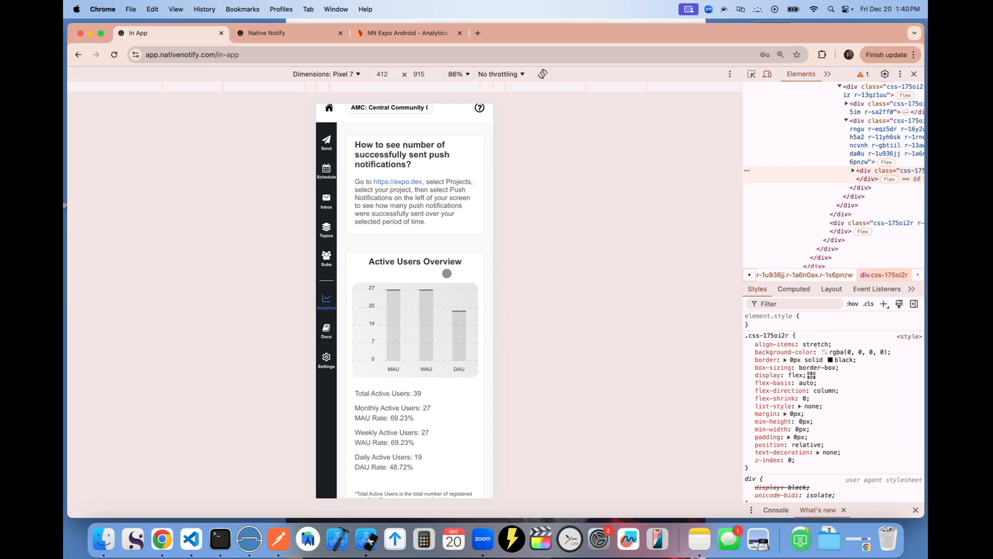
scroll(up, 3)
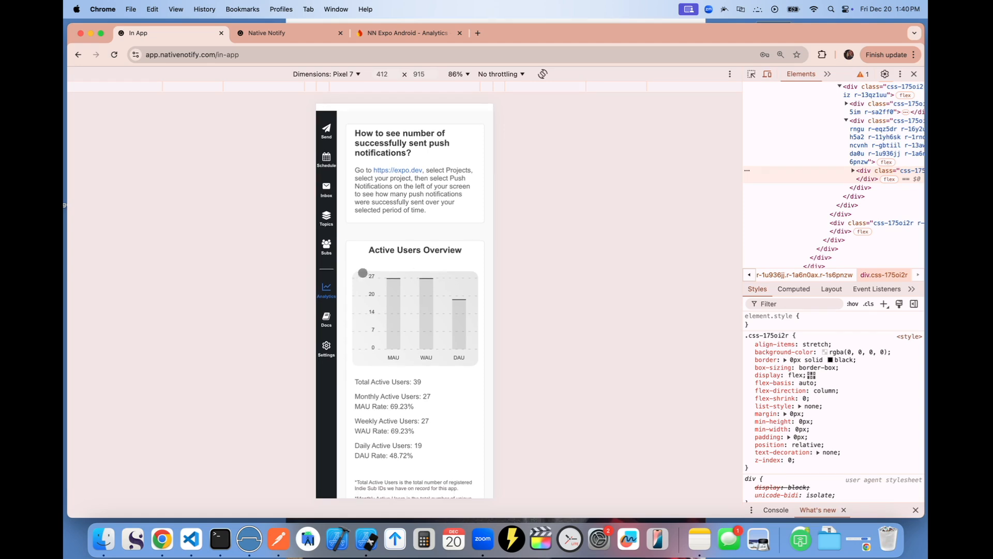
mouse_move(414, 282)
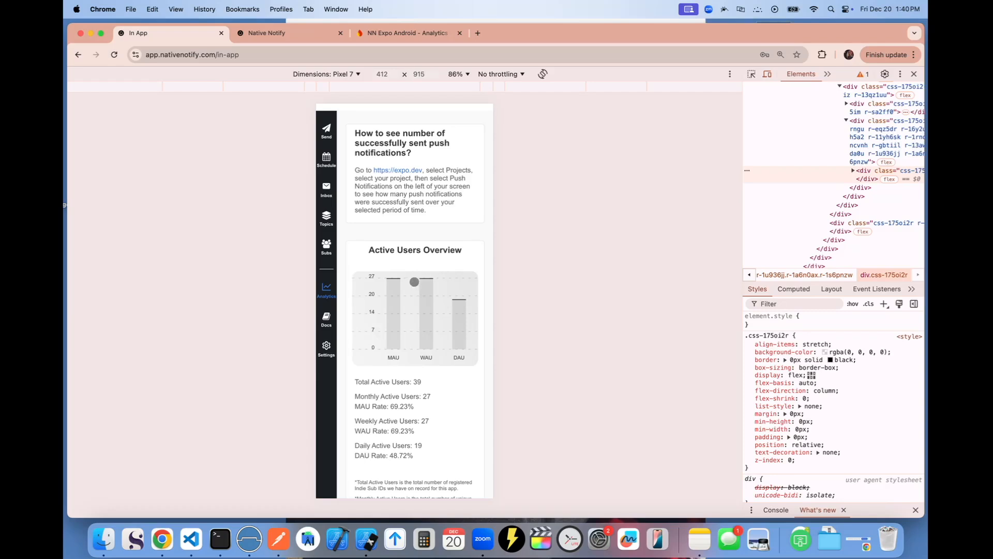
mouse_move(410, 284)
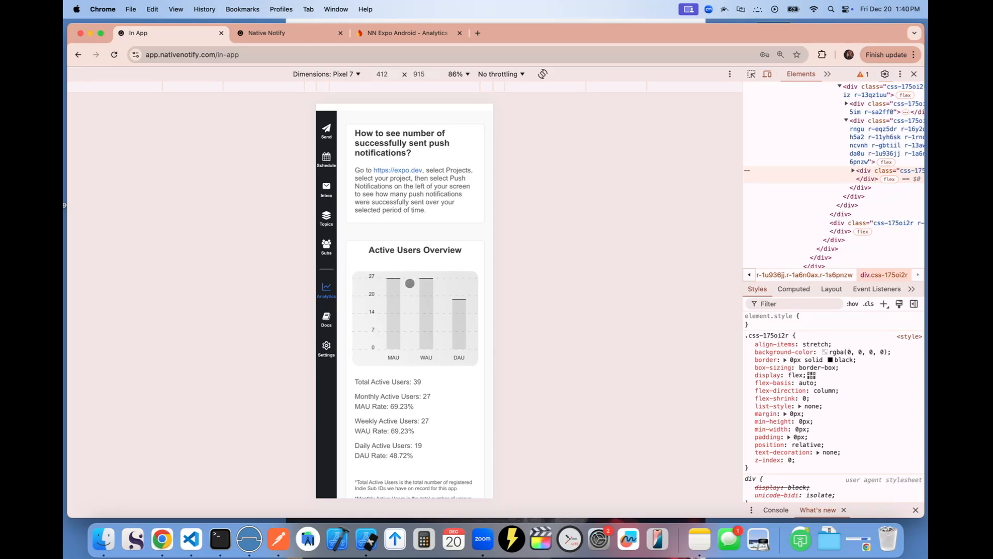
scroll(down, 3)
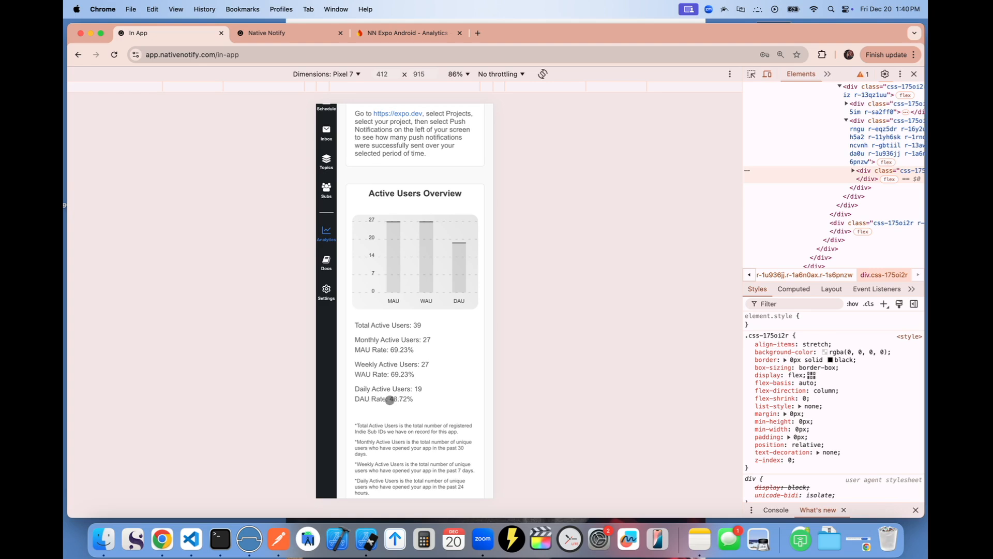
mouse_move(387, 374)
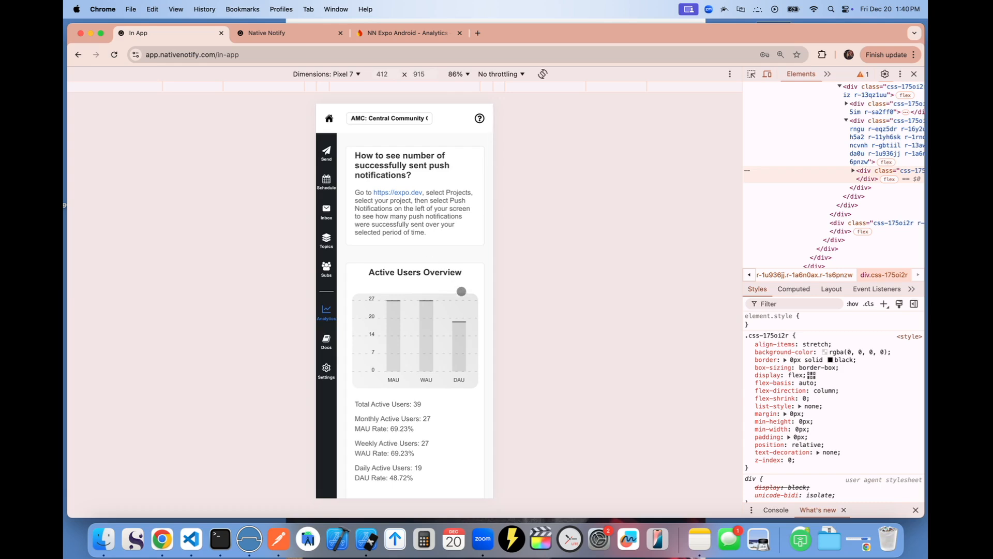
Go to the Native Notify site's Docs to bring up the Installation guide.
click(289, 33)
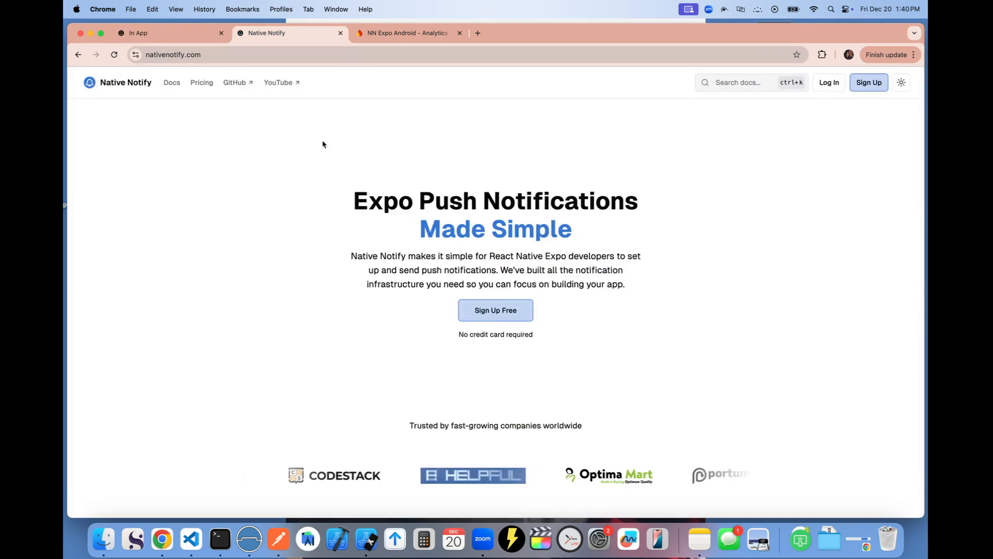
mouse_move(829, 81)
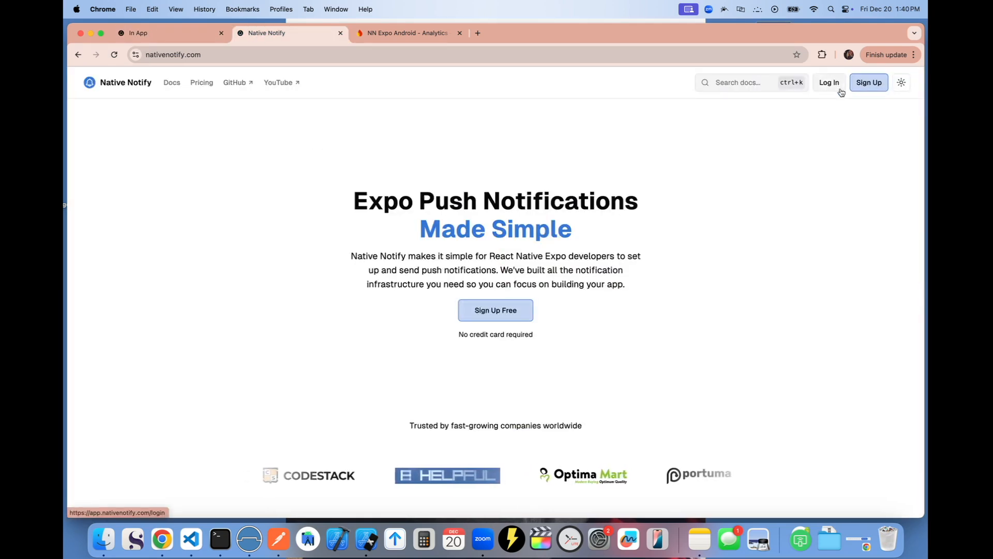
mouse_move(576, 324)
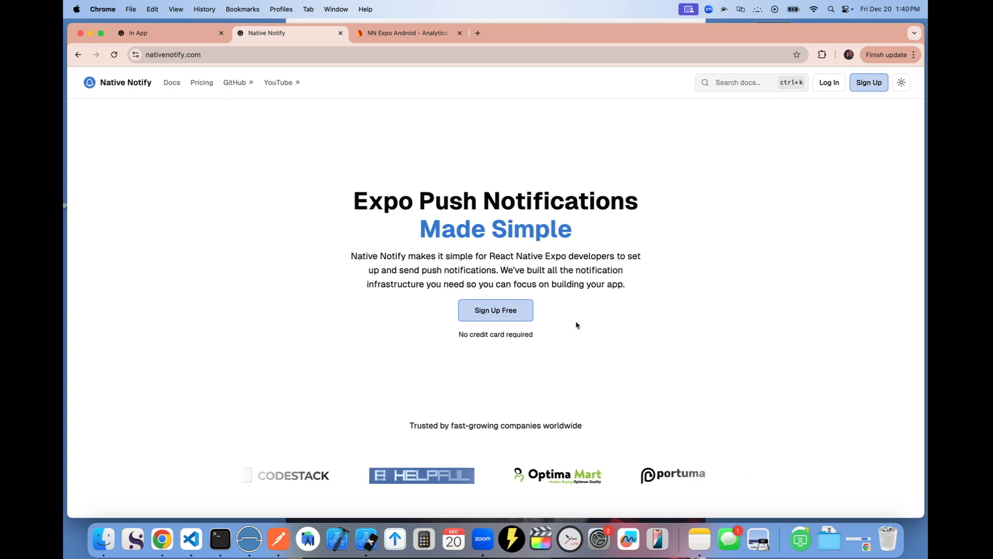
click(170, 83)
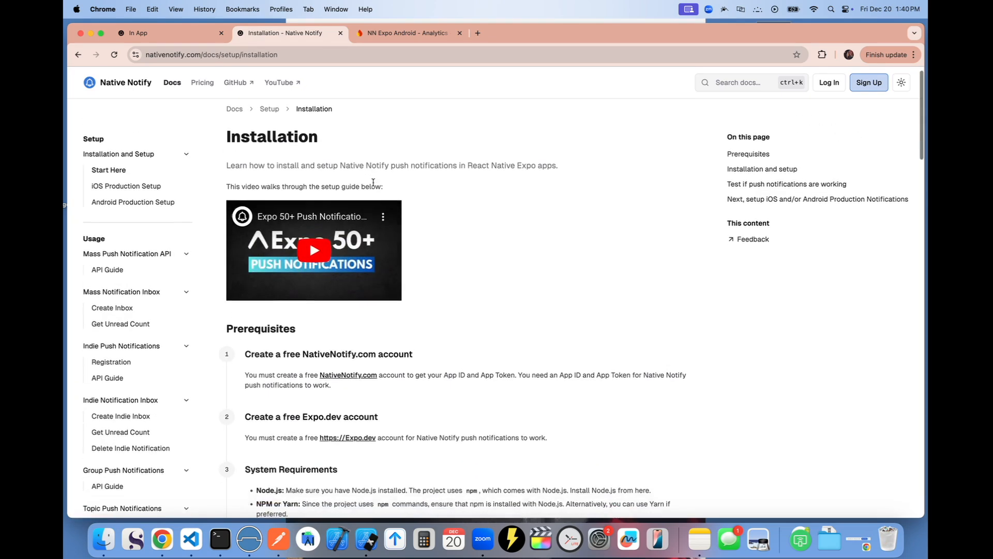
Scroll the installation guide to the register push token example and testing steps.
scroll(down, 3)
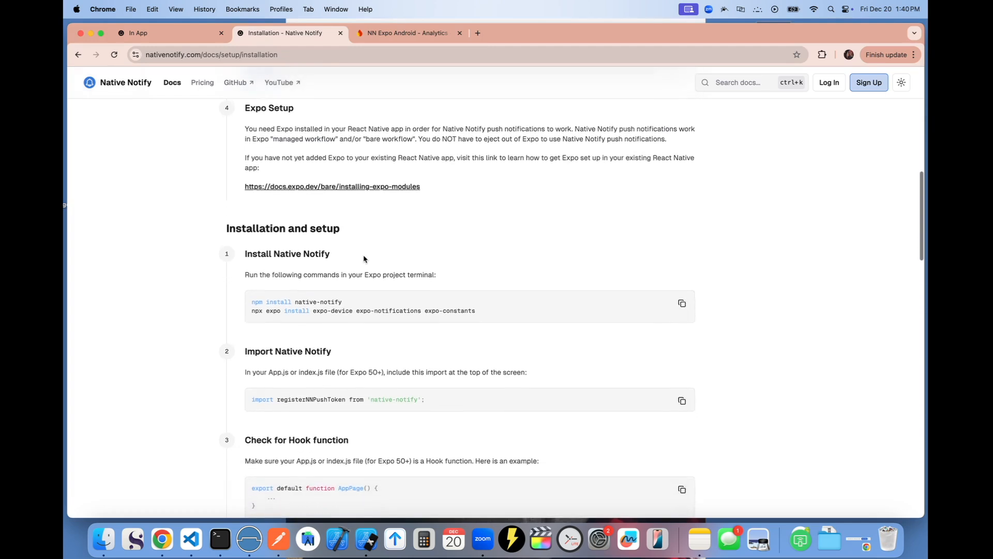
scroll(down, 3)
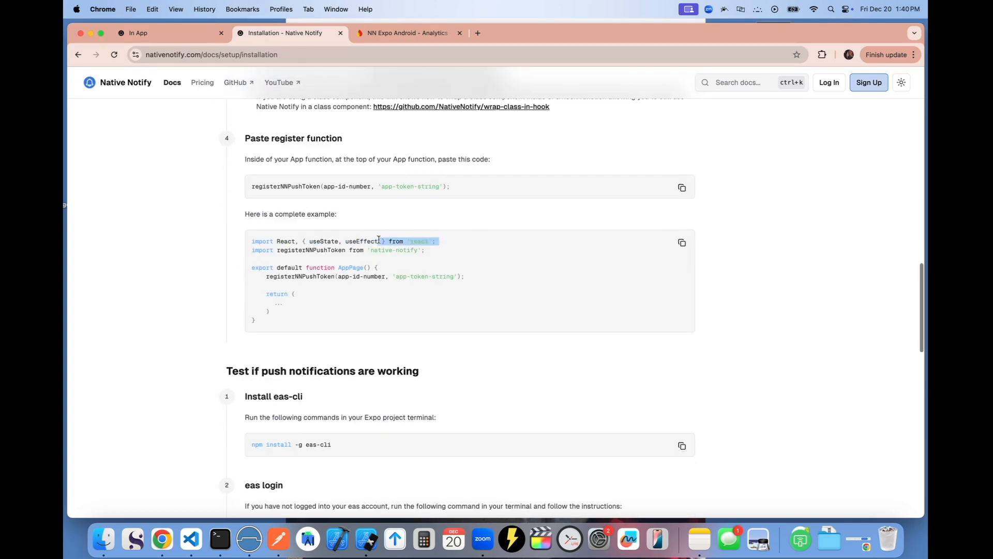
scroll(down, 3)
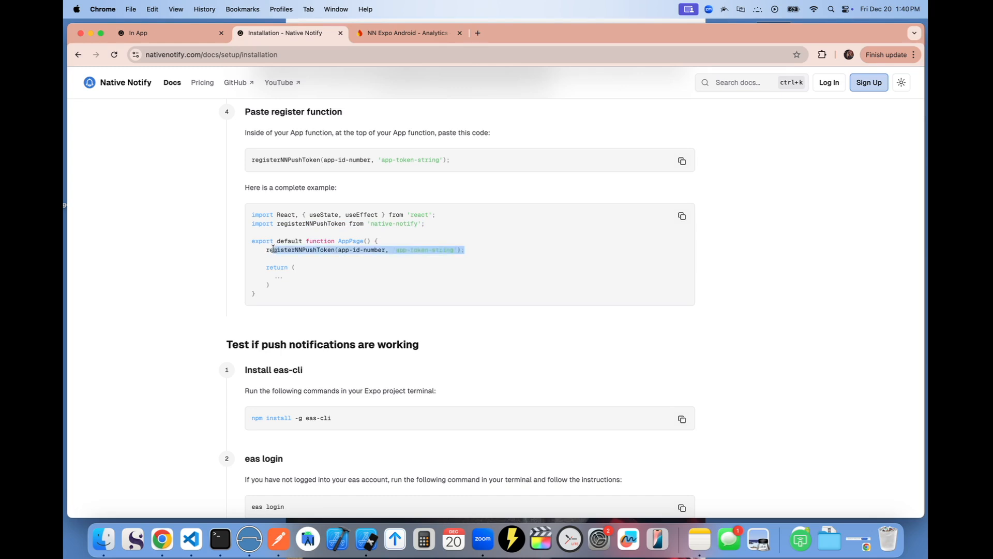
scroll(down, 3)
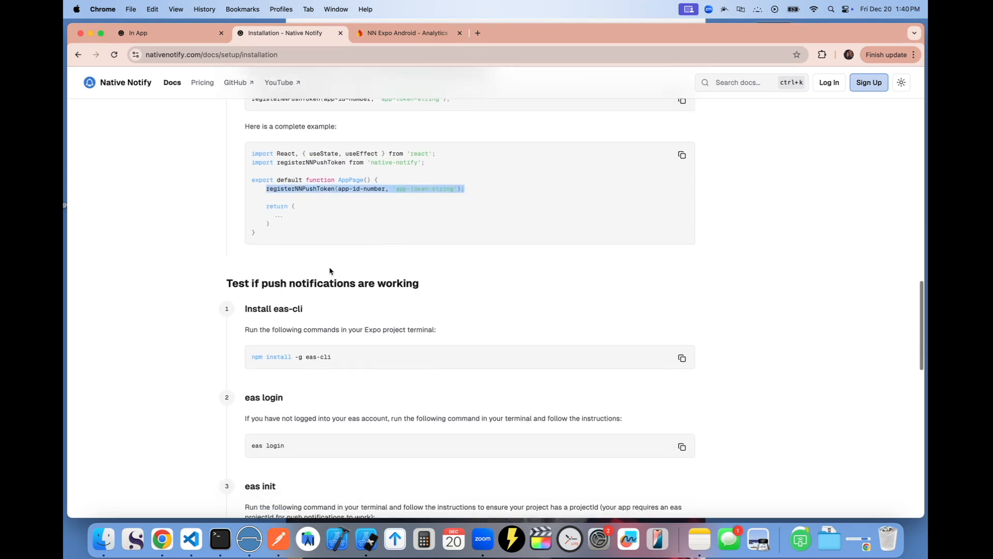
mouse_move(386, 251)
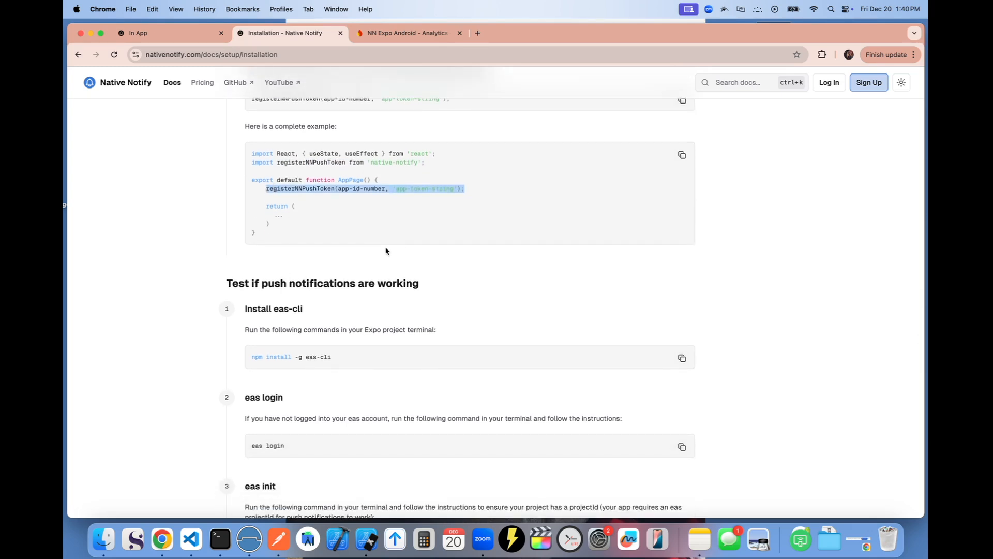
scroll(up, 3)
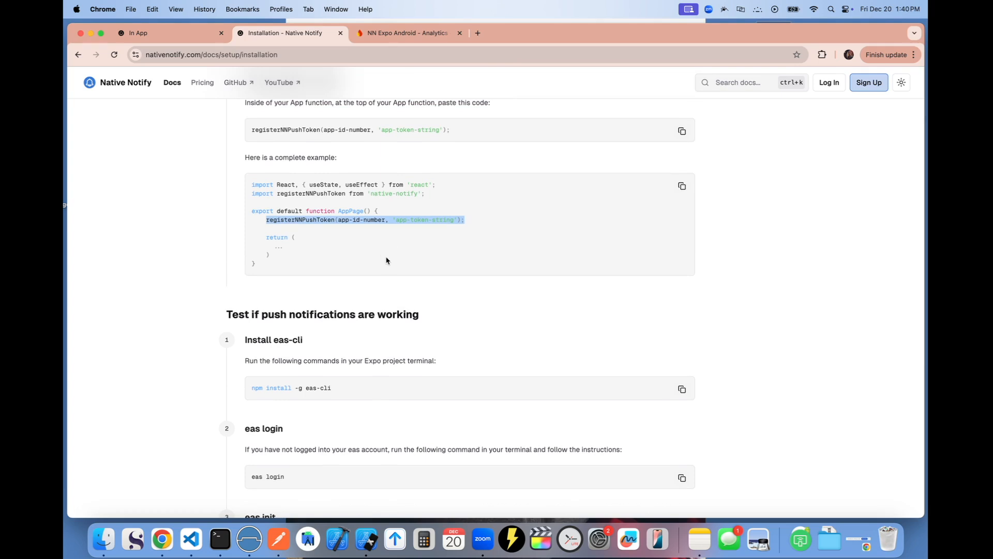
mouse_move(377, 58)
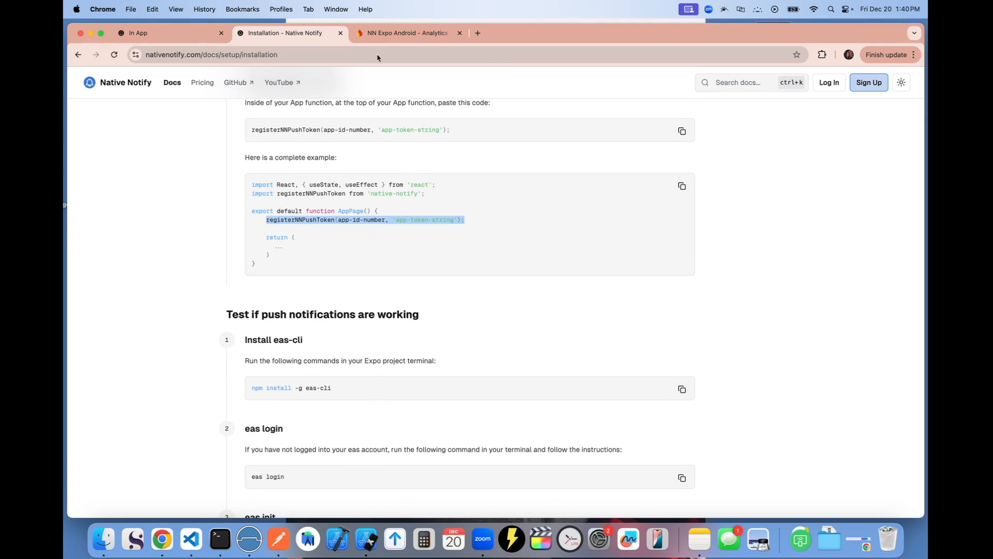
Return to the In App dashboard and switch it from phone to desktop layout.
click(136, 33)
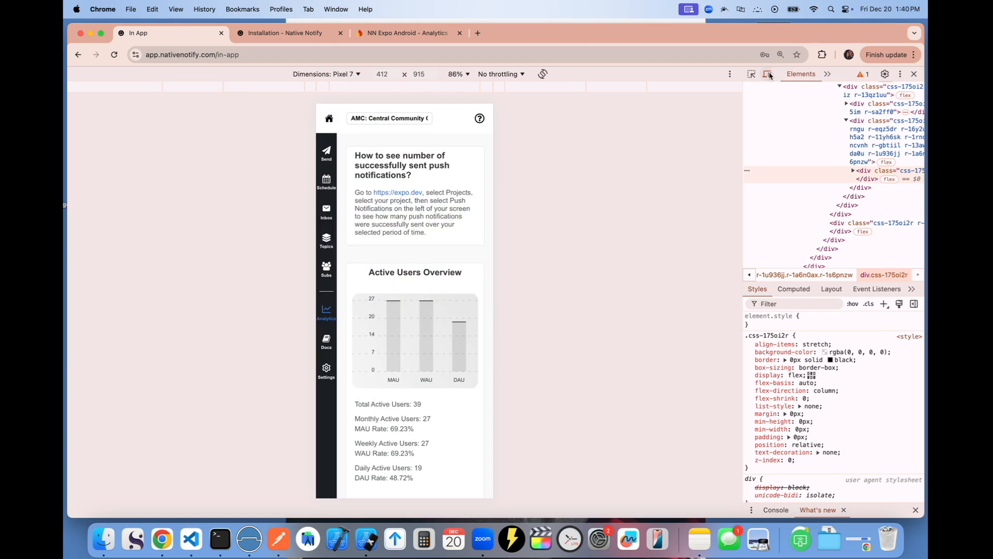
mouse_move(769, 74)
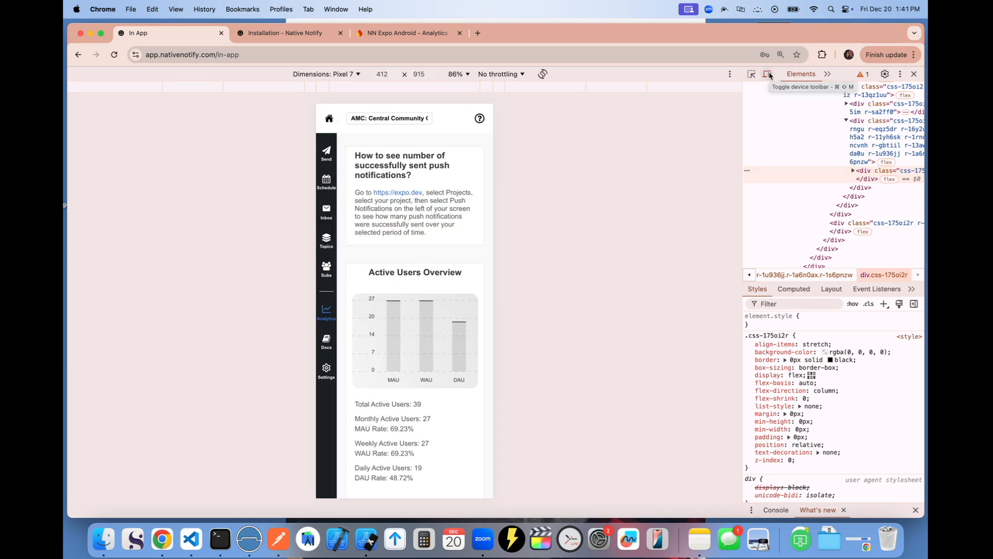
click(767, 74)
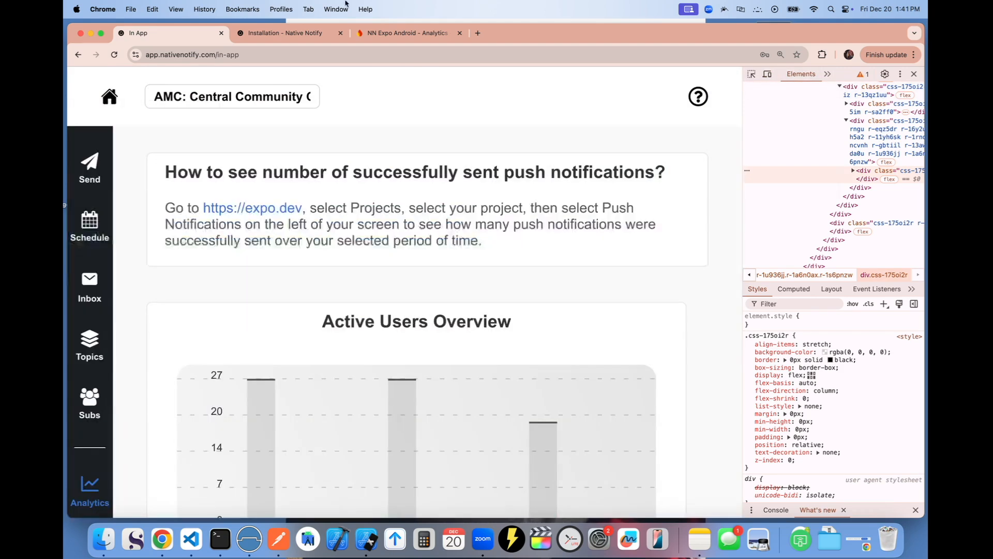
Revisit the installation guide and homepage, then show the full-width analytics dashboard.
click(286, 33)
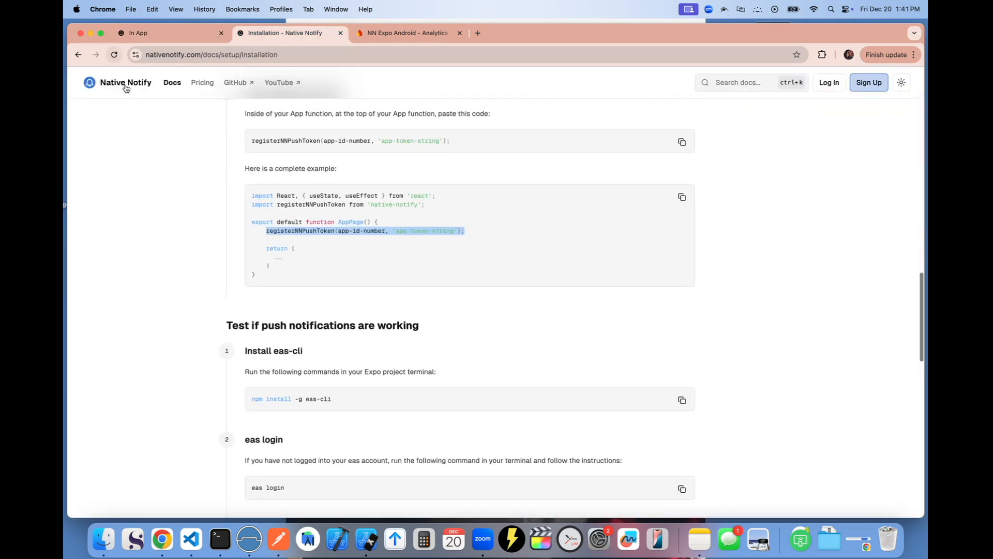
click(125, 83)
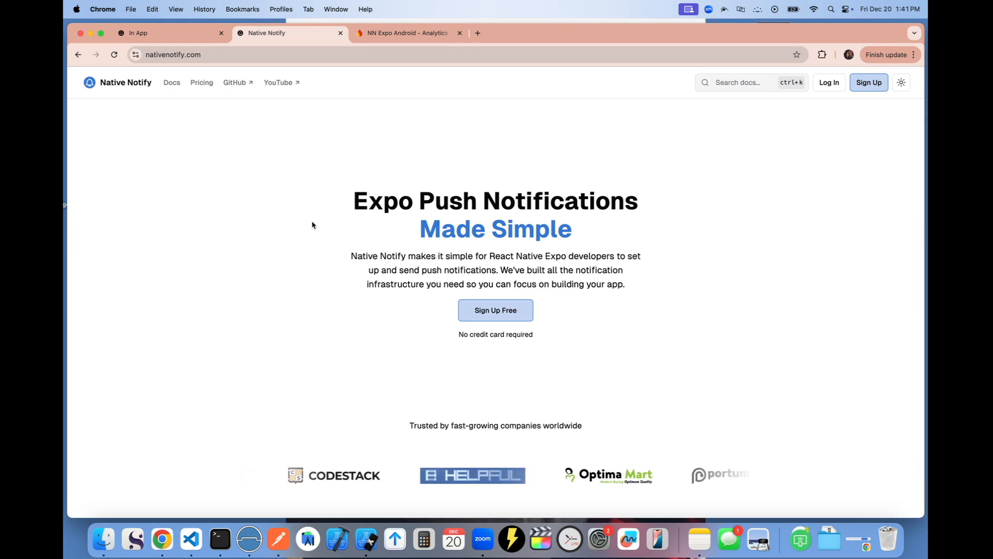
mouse_move(711, 243)
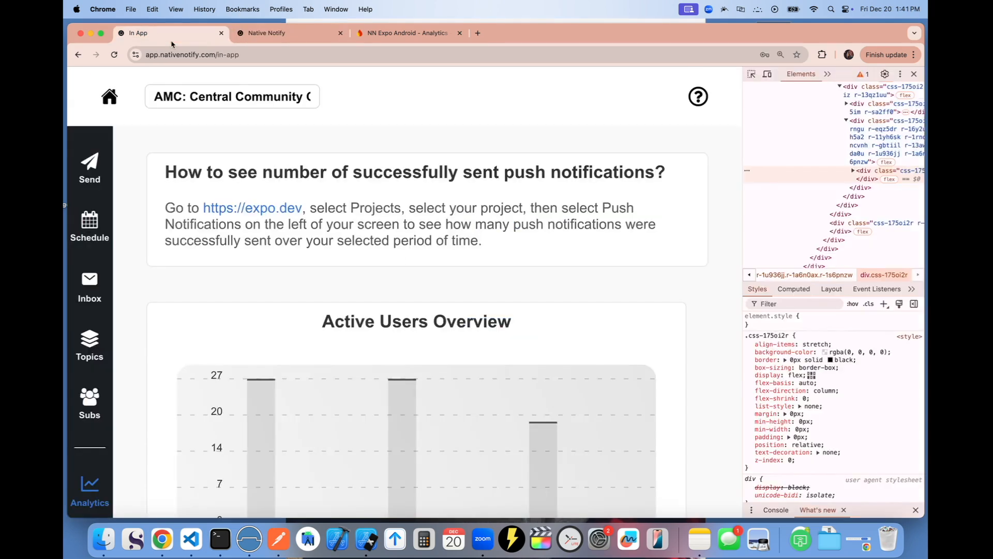
click(915, 73)
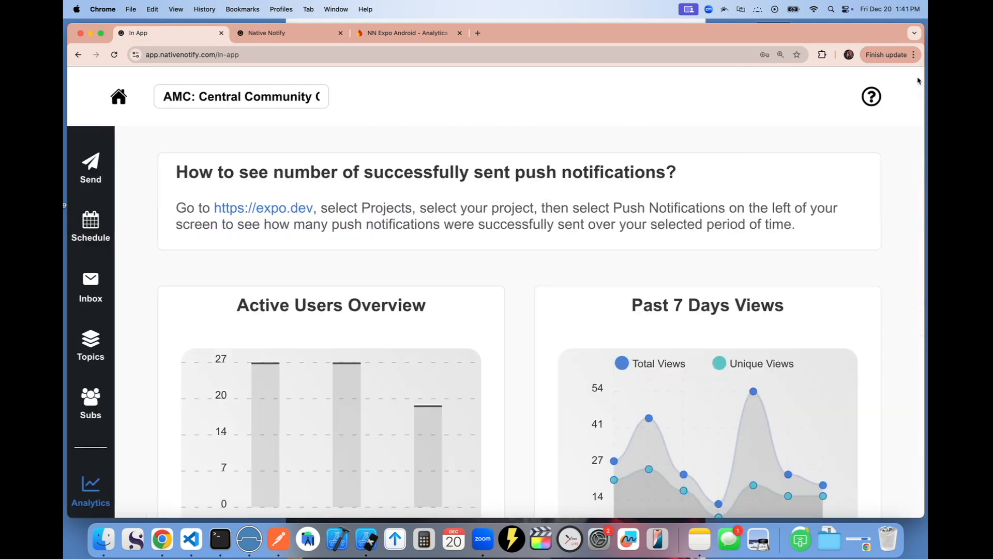
mouse_move(613, 263)
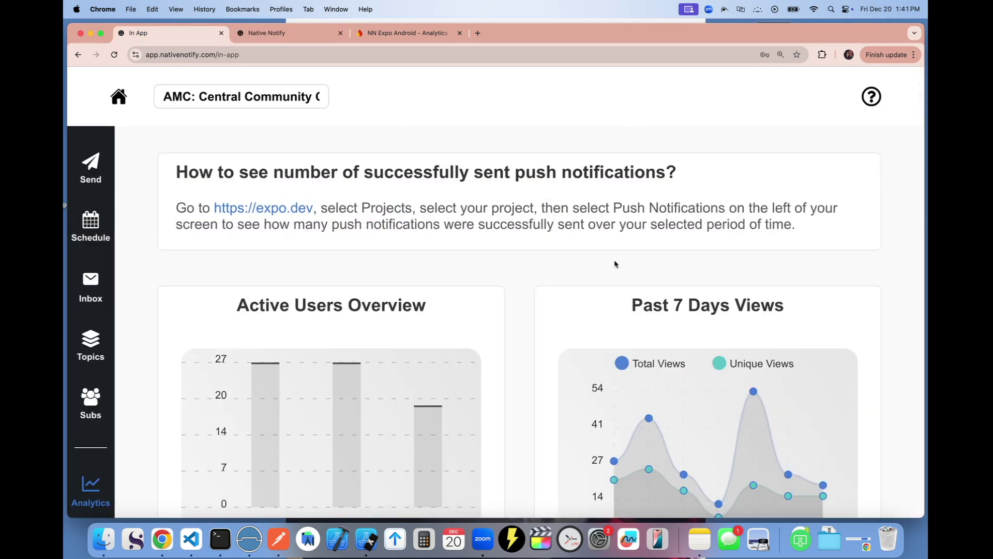